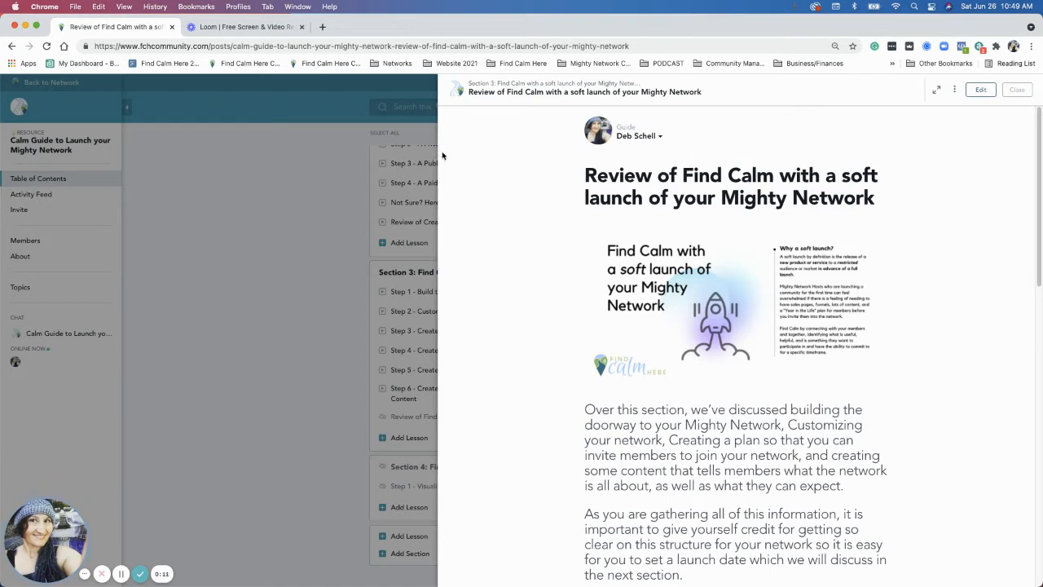
# - Reach the lesson's bottom and activate the 'Share your thoughts' comment field for typing
pyautogui.scroll(-3)
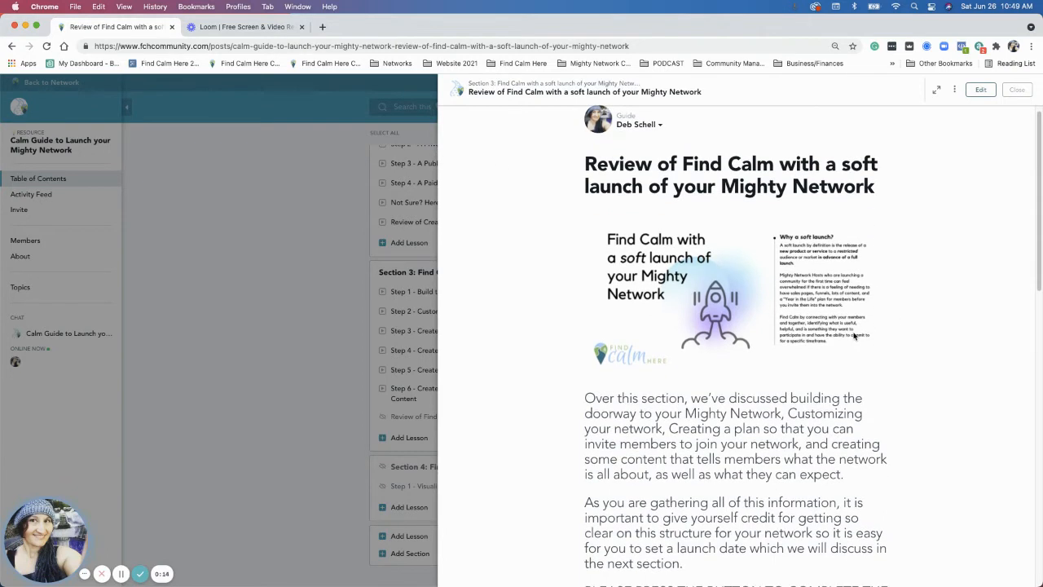
pyautogui.scroll(-3)
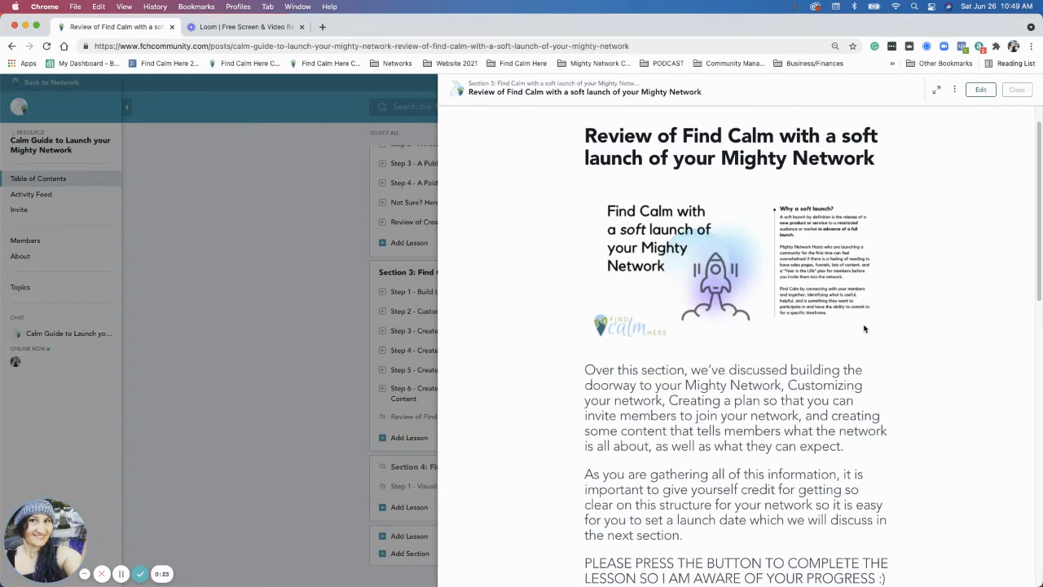
pyautogui.scroll(-3)
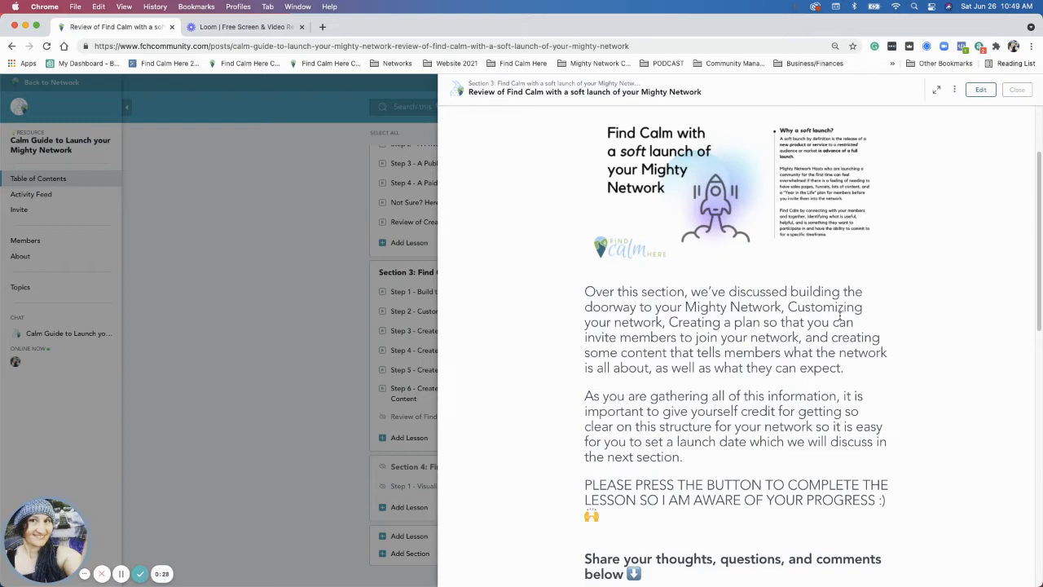
pyautogui.scroll(-3)
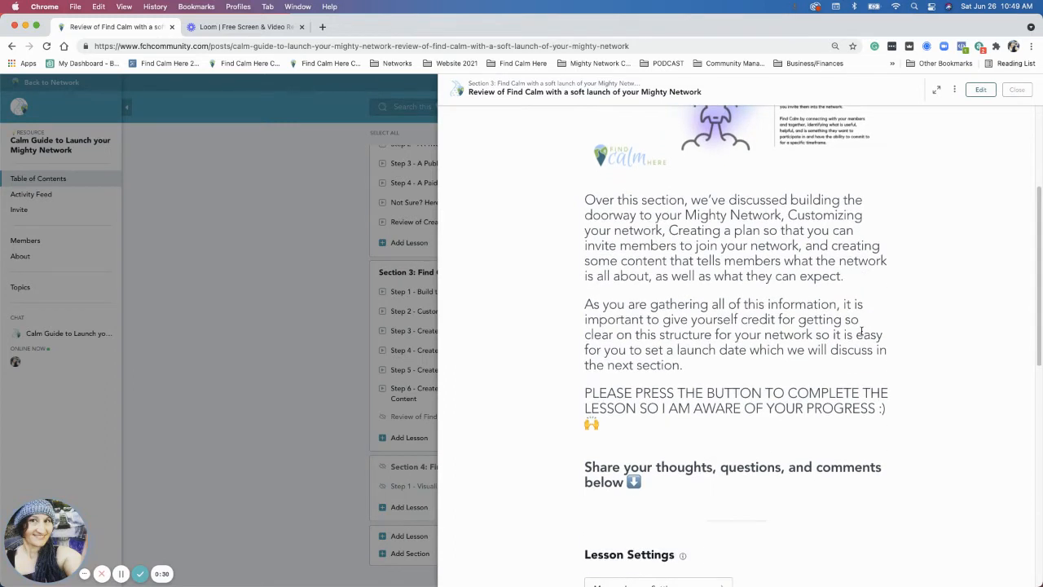
pyautogui.scroll(-3)
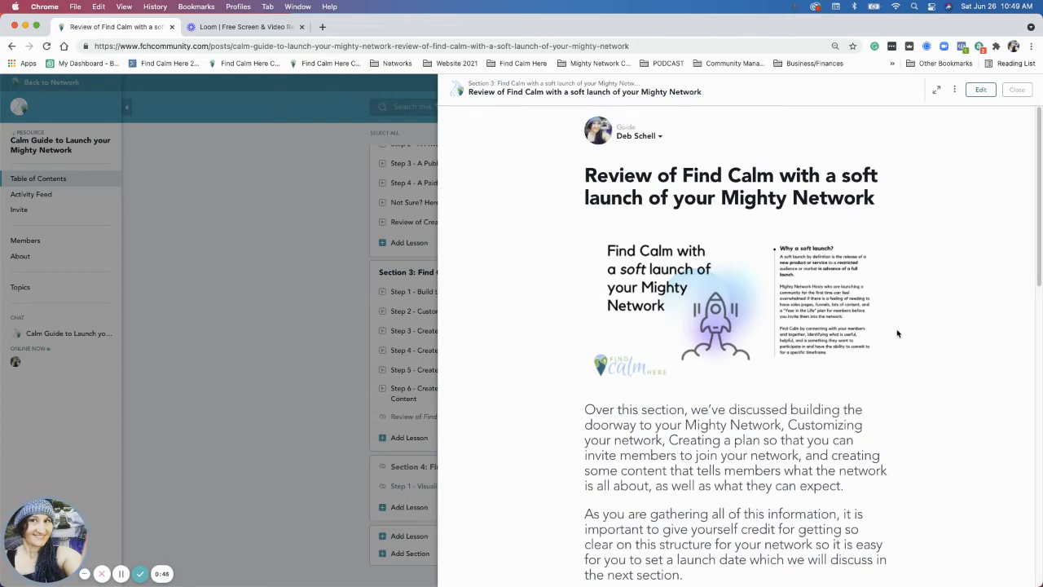
pyautogui.scroll(-3)
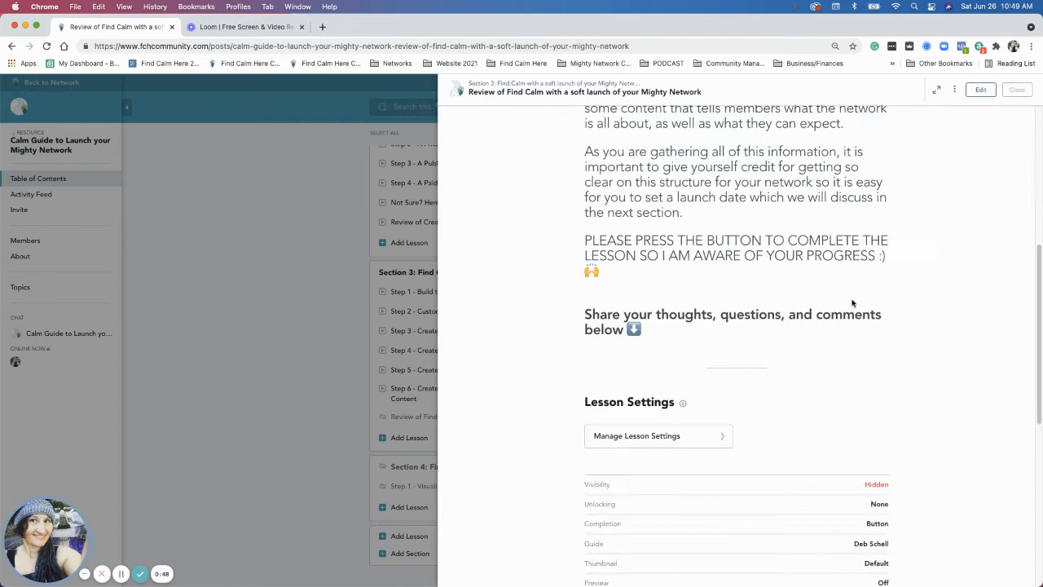
pyautogui.scroll(-3)
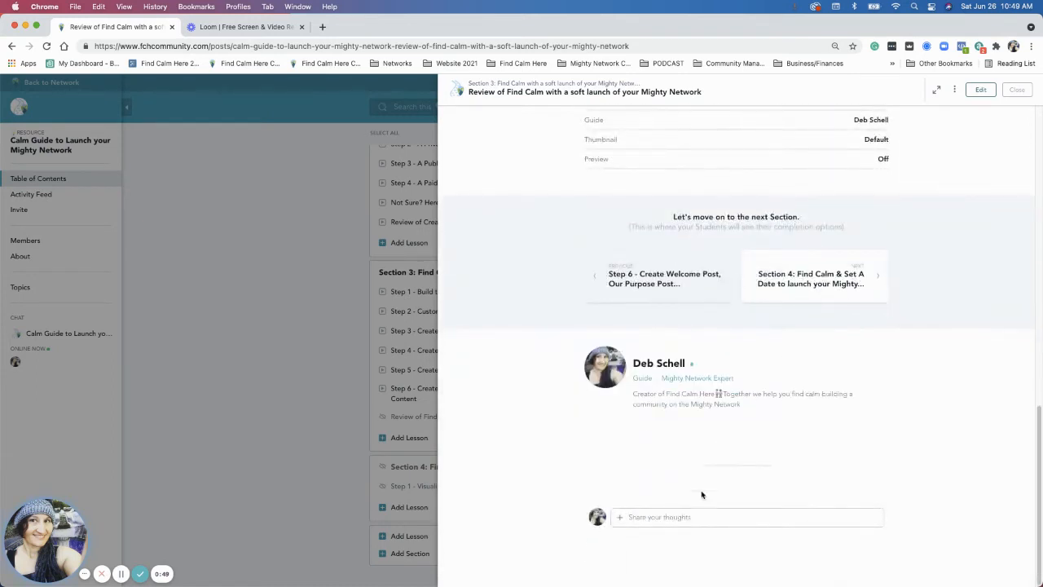
pyautogui.click(733, 516)
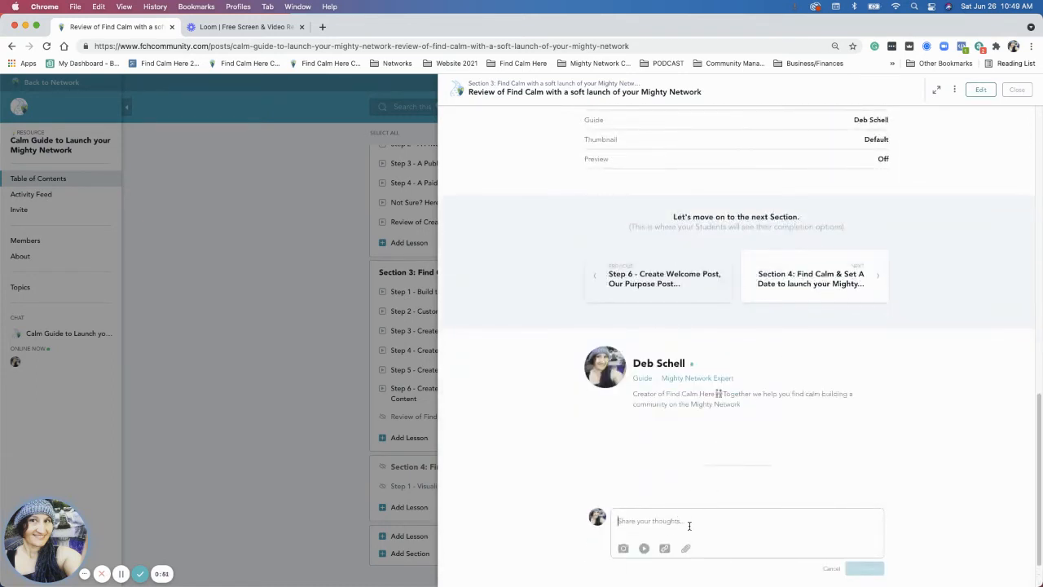